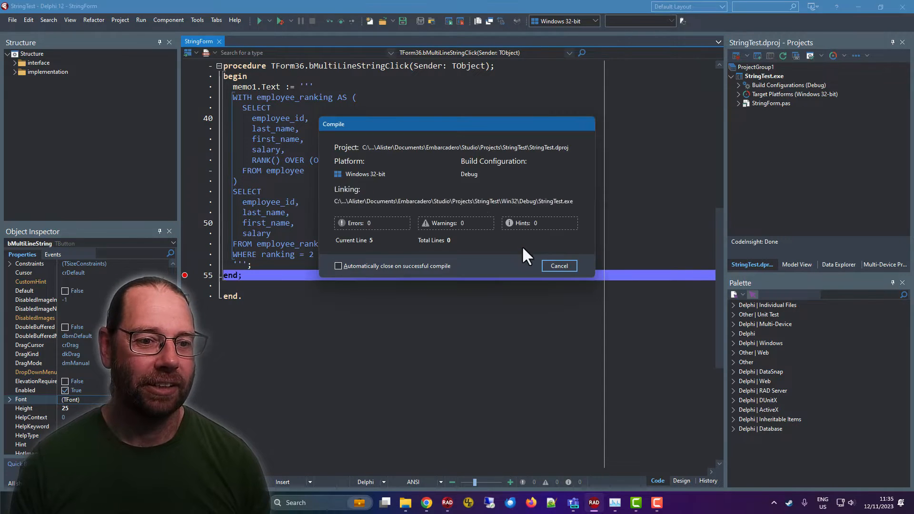
# Run the project to the Multi-Line String breakpoint and add memo1.Text as a watch.
pyautogui.click(558, 266)
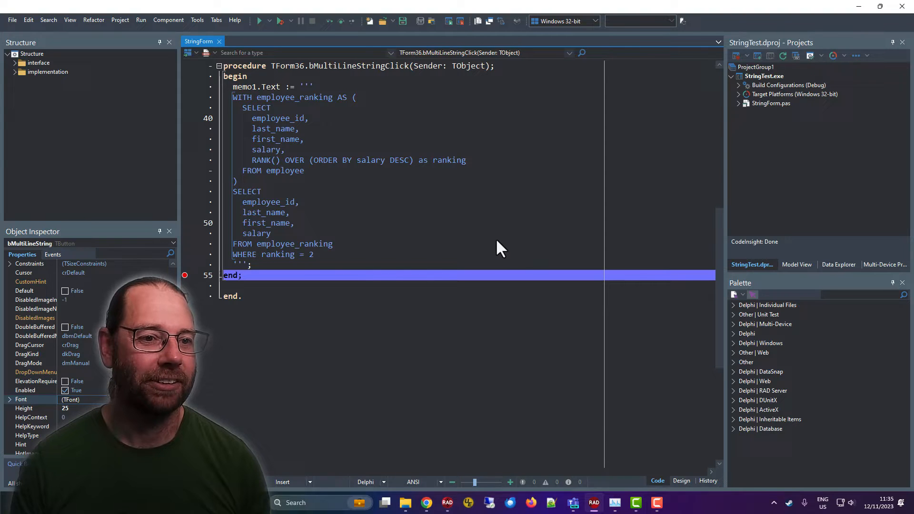
pyautogui.click(258, 21)
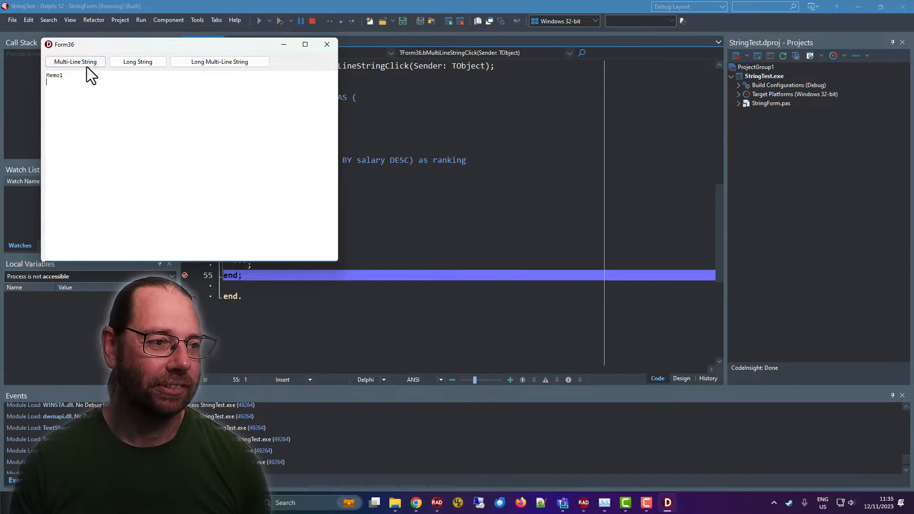
pyautogui.click(75, 62)
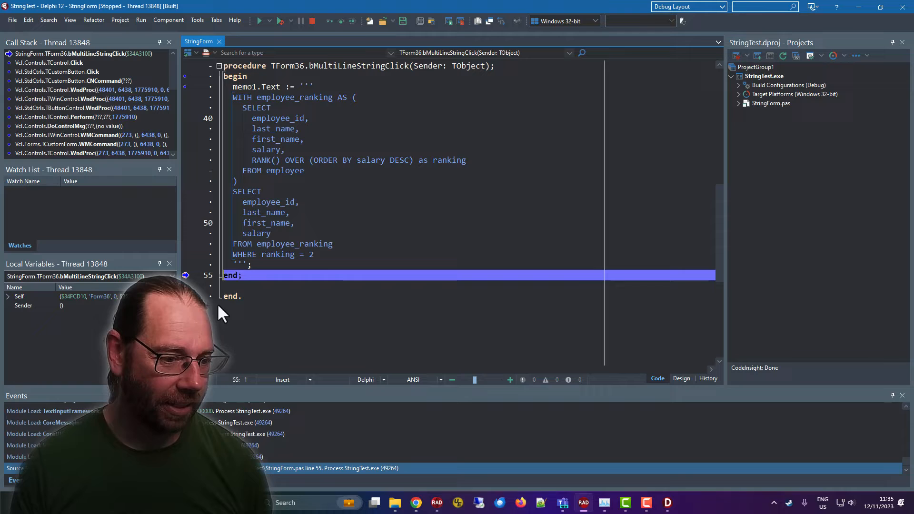
pyautogui.moveTo(278, 85)
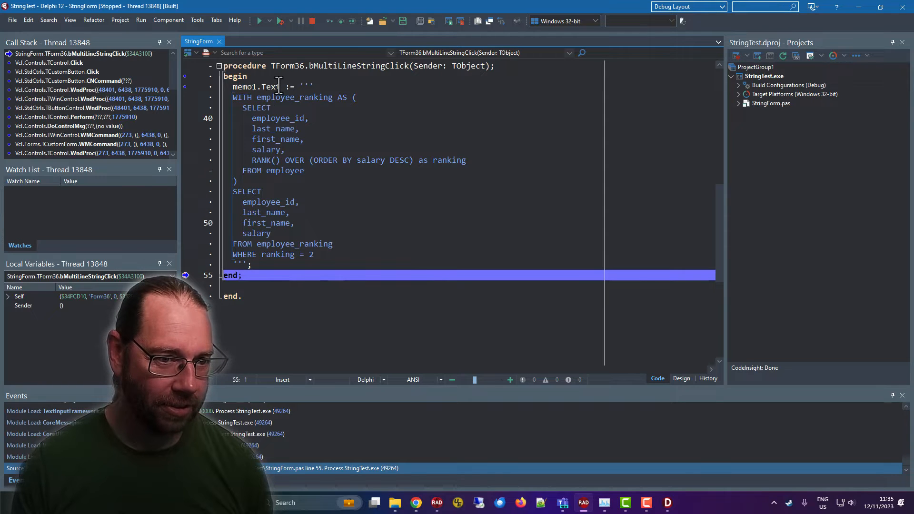
pyautogui.doubleClick(257, 86)
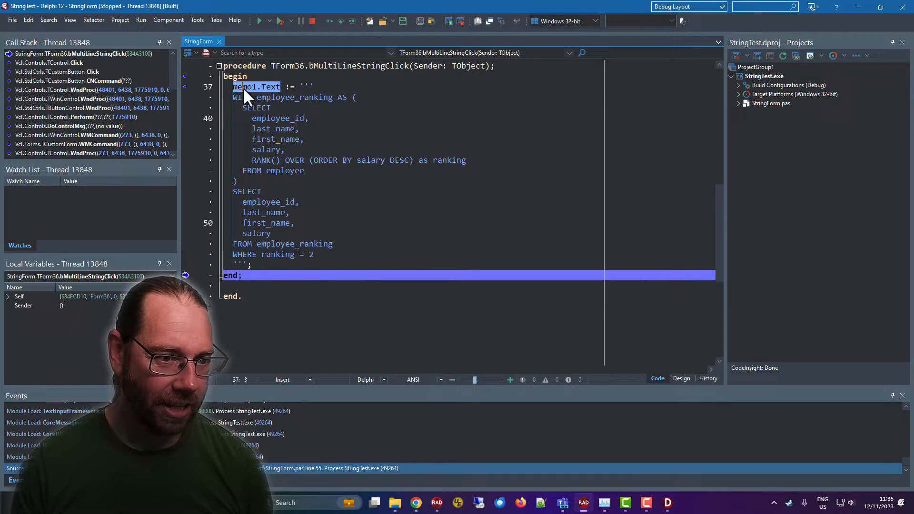
pyautogui.rightClick(39, 191)
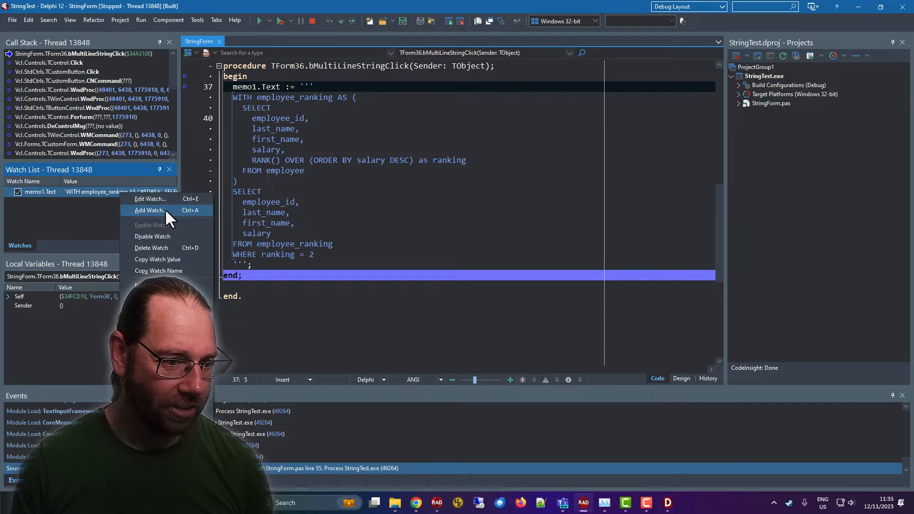
pyautogui.moveTo(153, 236)
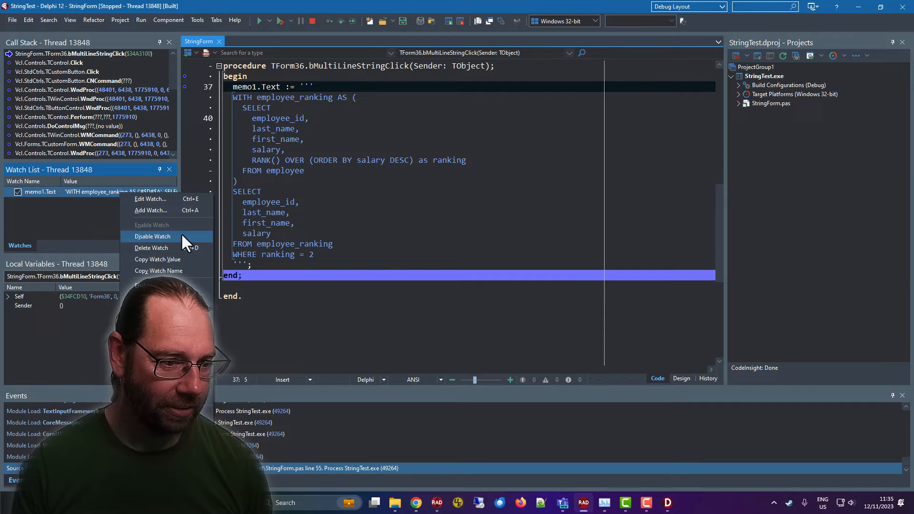
pyautogui.moveTo(158, 270)
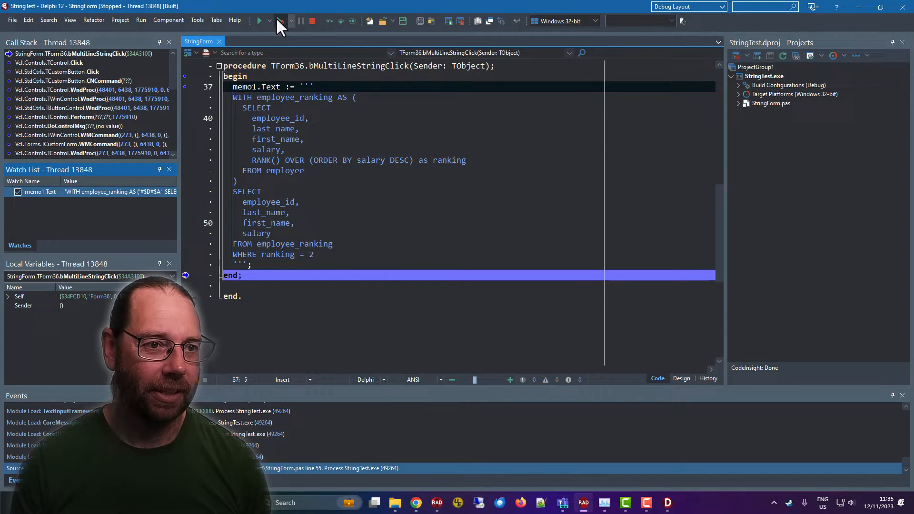
# Resume so the memo shows the multi-line SQL query, then close the Form36 window.
pyautogui.click(259, 21)
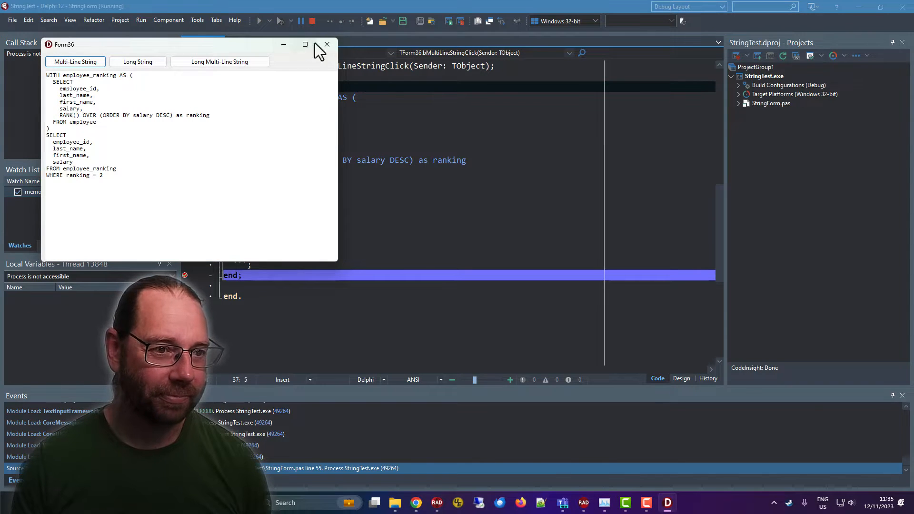
pyautogui.click(326, 44)
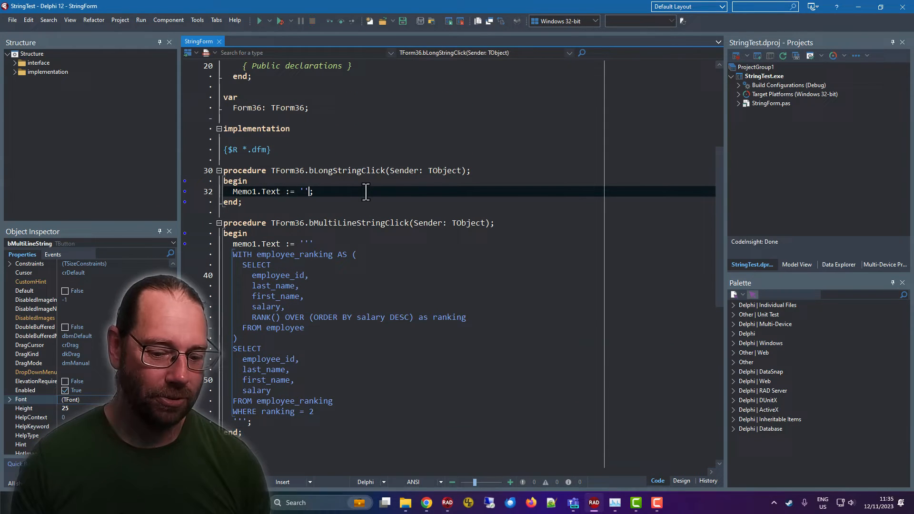
# Paste the SQL with #$D#$A breaks into bLongStringClick's Memo1.Text, then run and click Long String.
pyautogui.press('ctrl+v')
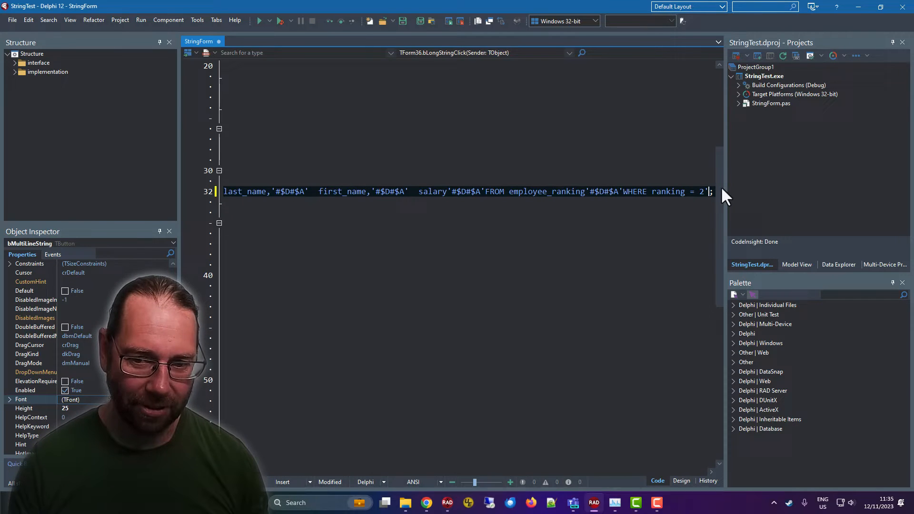
pyautogui.moveTo(731, 216)
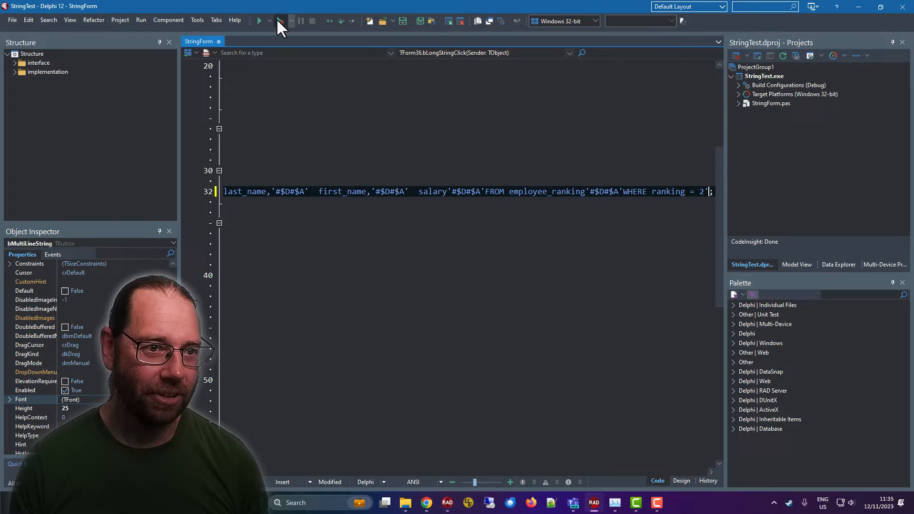
pyautogui.click(278, 20)
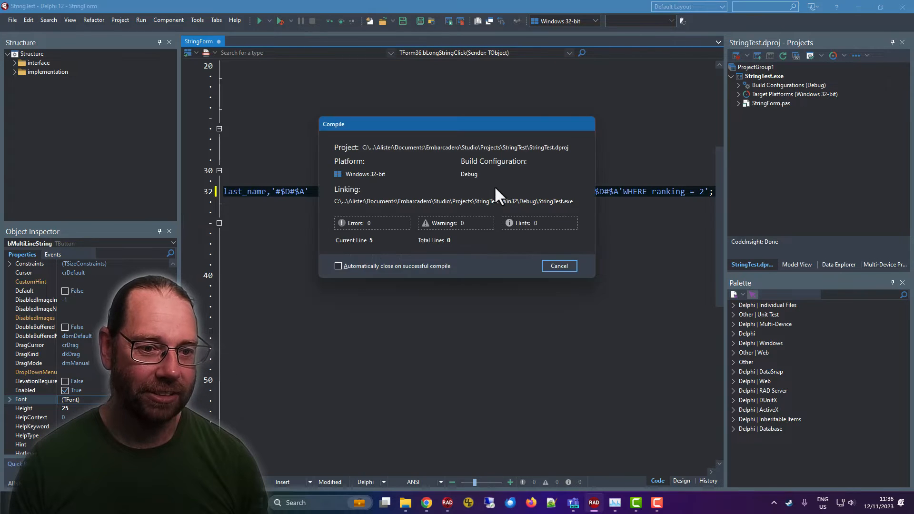
pyautogui.click(558, 266)
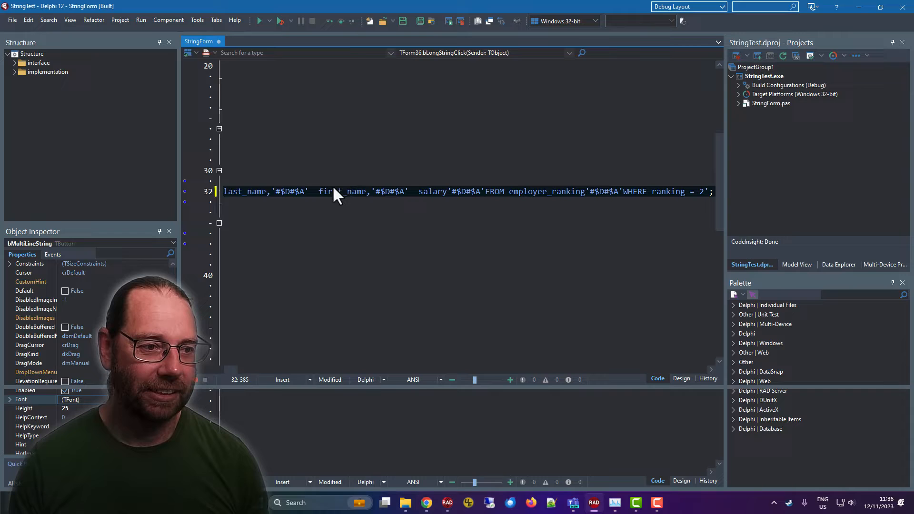
pyautogui.click(258, 20)
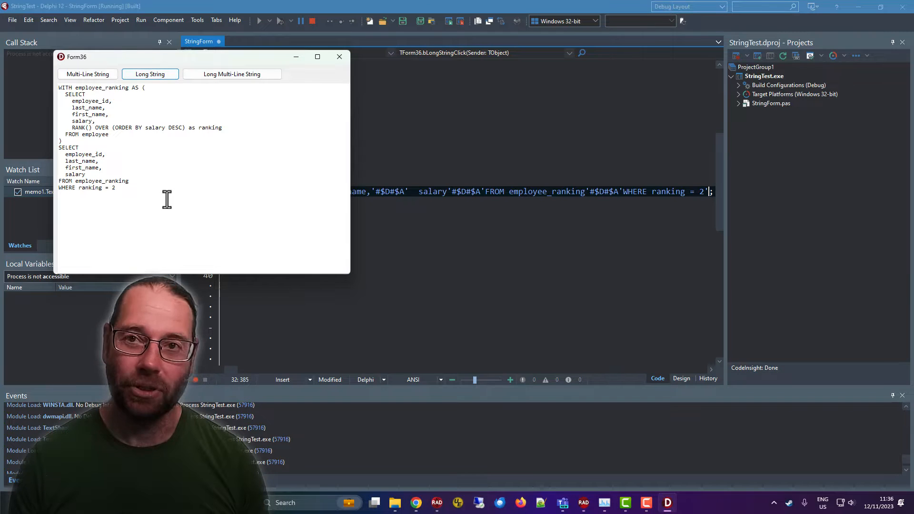
pyautogui.click(339, 57)
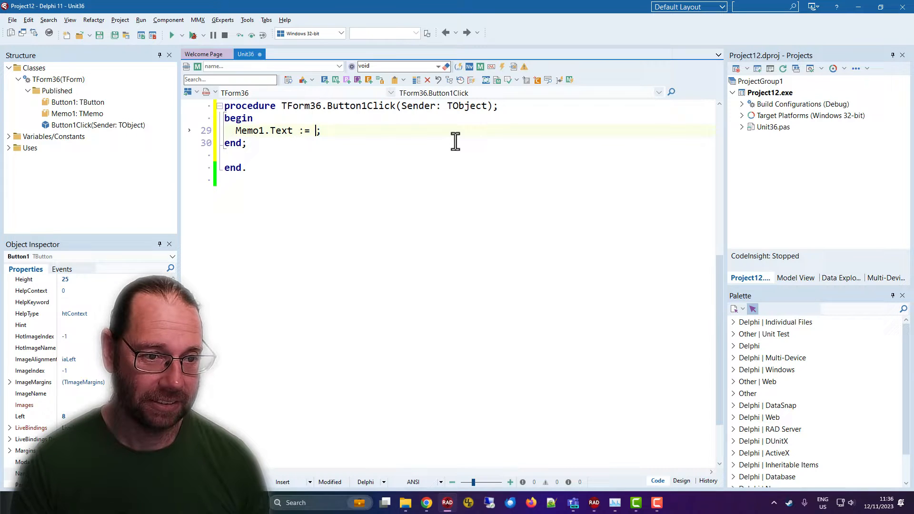
# Paste the long SQL literal into Delphi 11's Button1Click, triggering error E2056 (255-element limit).
pyautogui.press('ctrl+v')
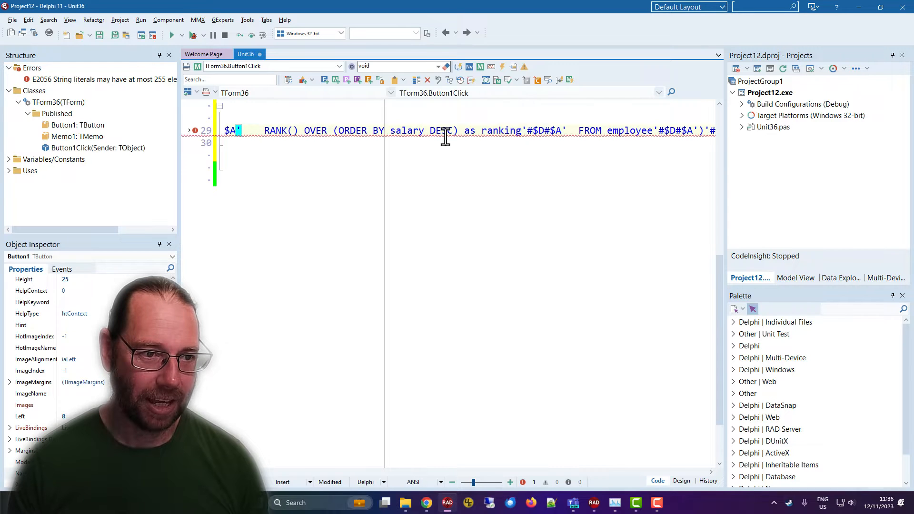
pyautogui.write('+')
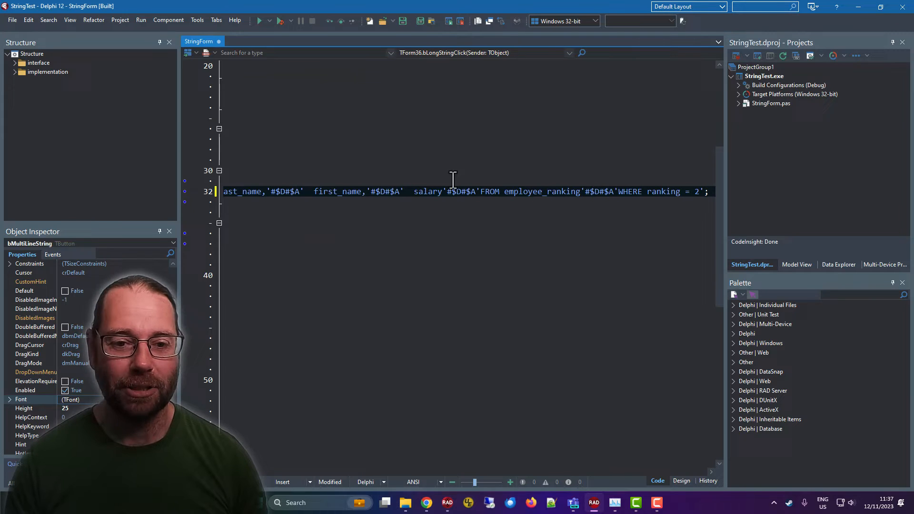
pyautogui.moveTo(369, 198)
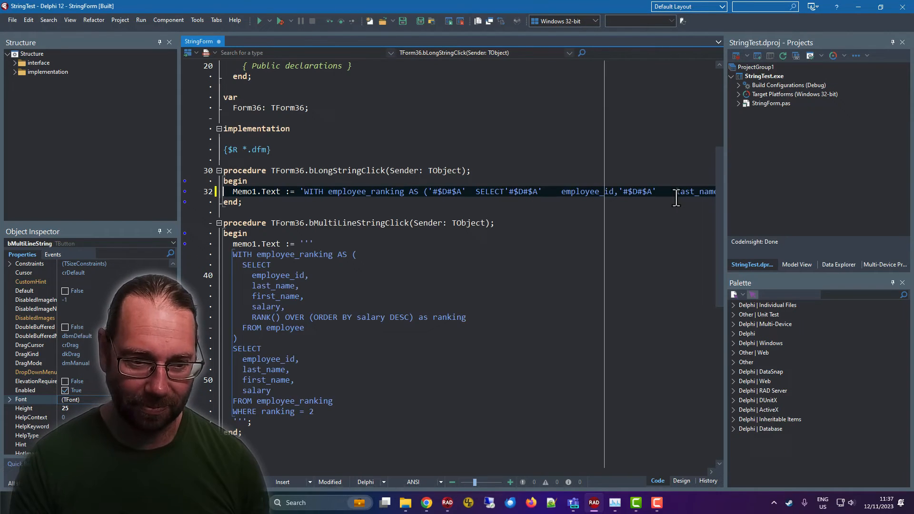
# View Winapi.Windows ending at line 44042, then return to the StringForm code.
pyautogui.press('ctrl+Home')
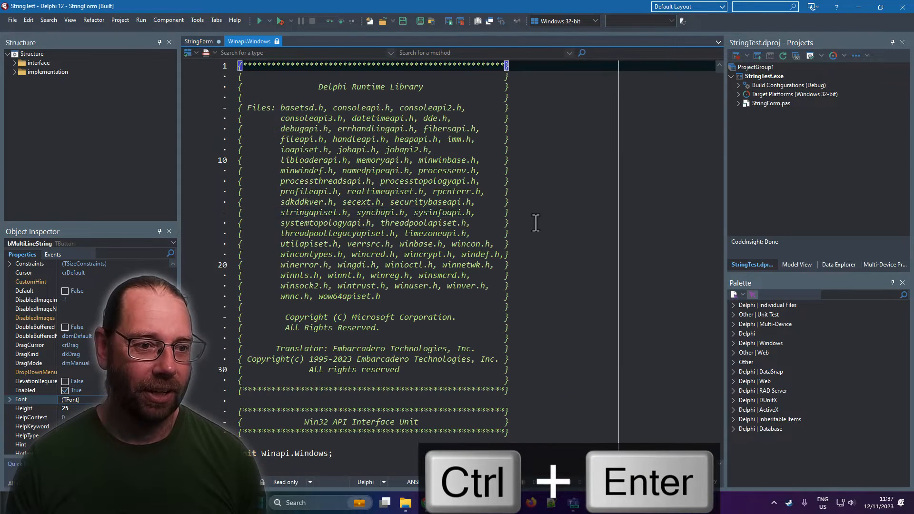
pyautogui.press('ctrl+End')
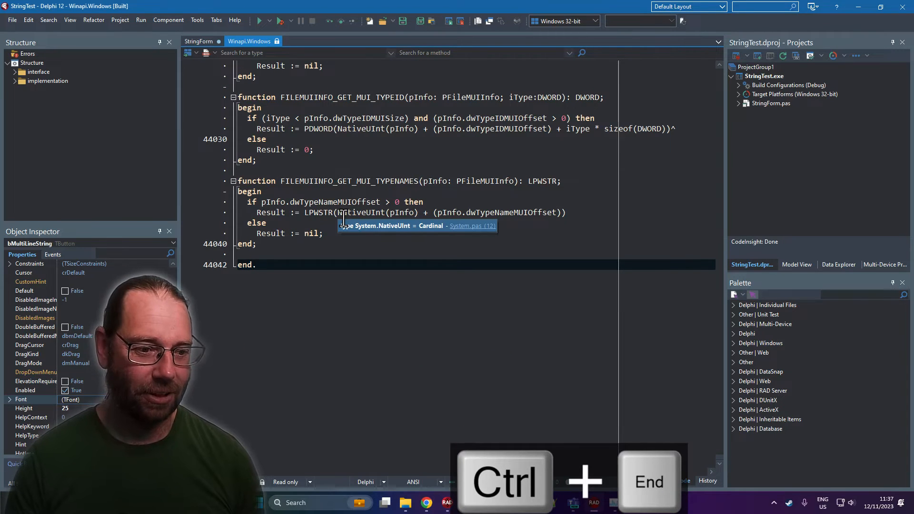
pyautogui.press('ctrl+a')
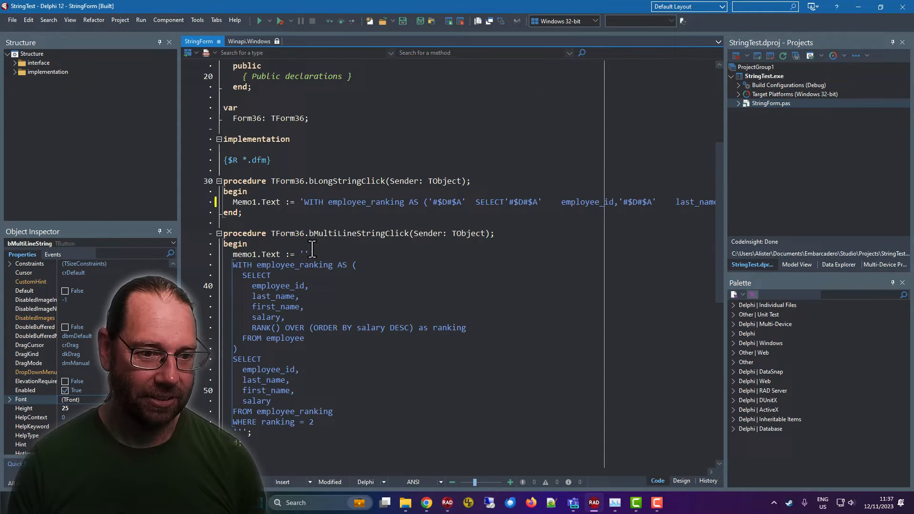
# Fill btnLongMultiClick's Memo1.Text with the pasted Winapi.Windows source in triple quotes and run without debugging.
pyautogui.press('f12')
pyautogui.write('Memo1.Te')
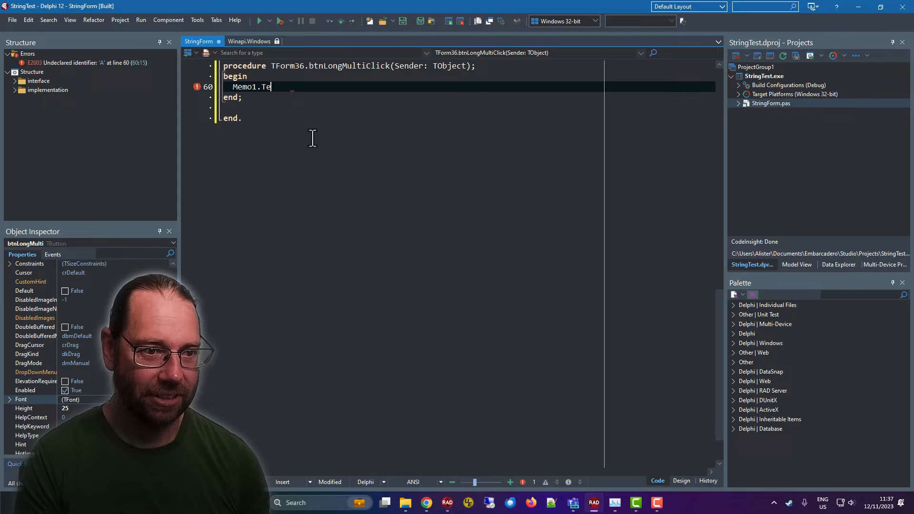
pyautogui.write("xt := ''")
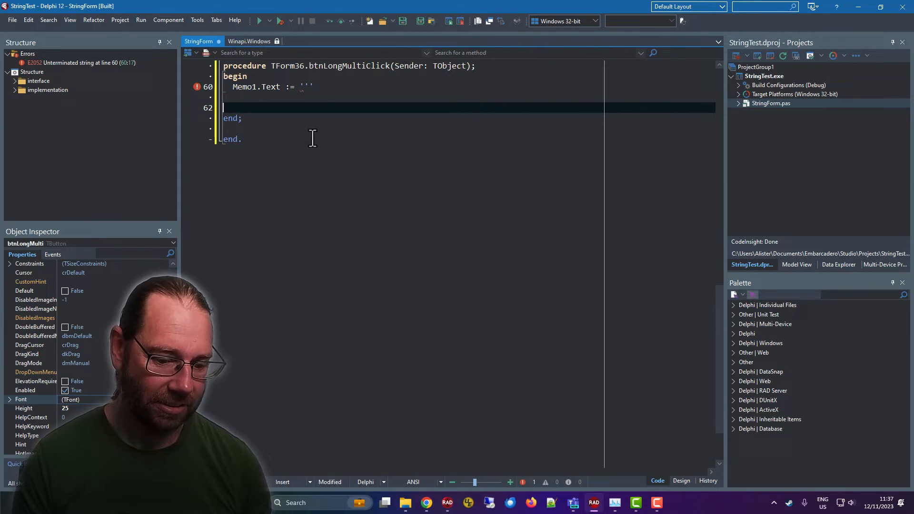
pyautogui.write("'''")
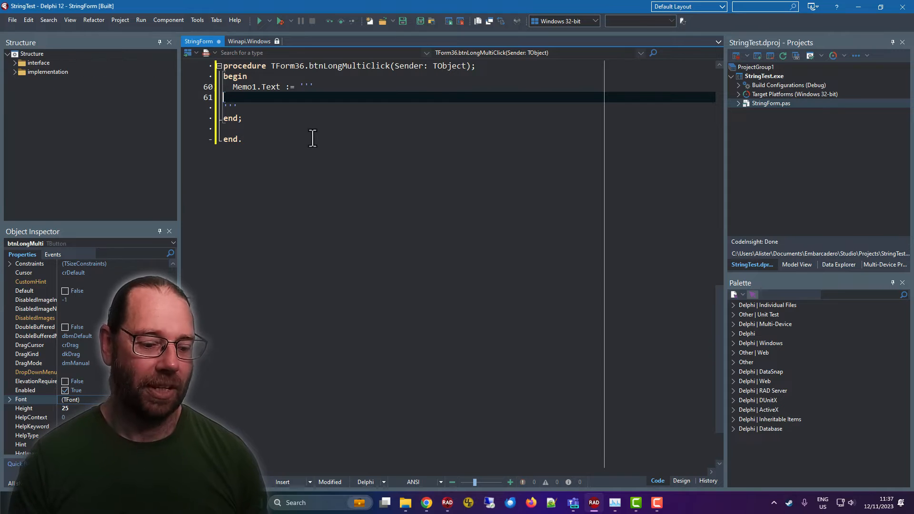
pyautogui.press('ctrl+v')
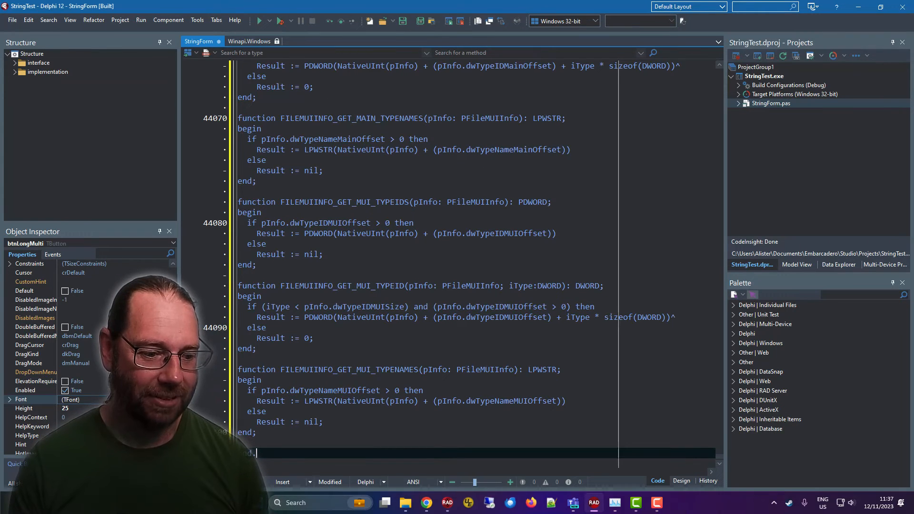
pyautogui.moveTo(280, 21)
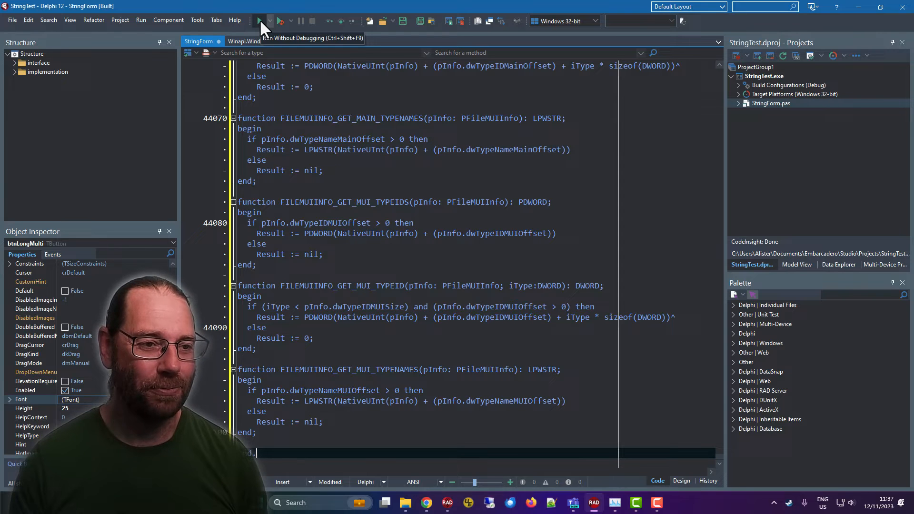
pyautogui.click(260, 21)
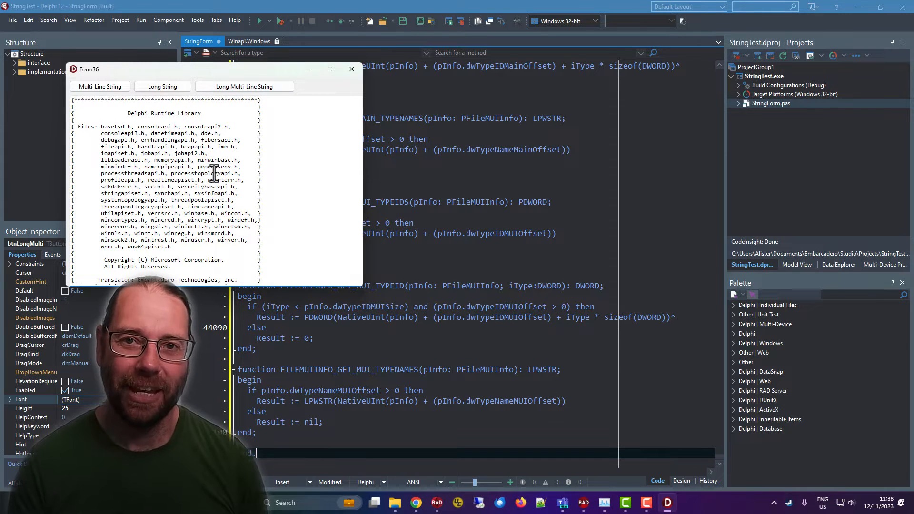
pyautogui.press('ctrl+End')
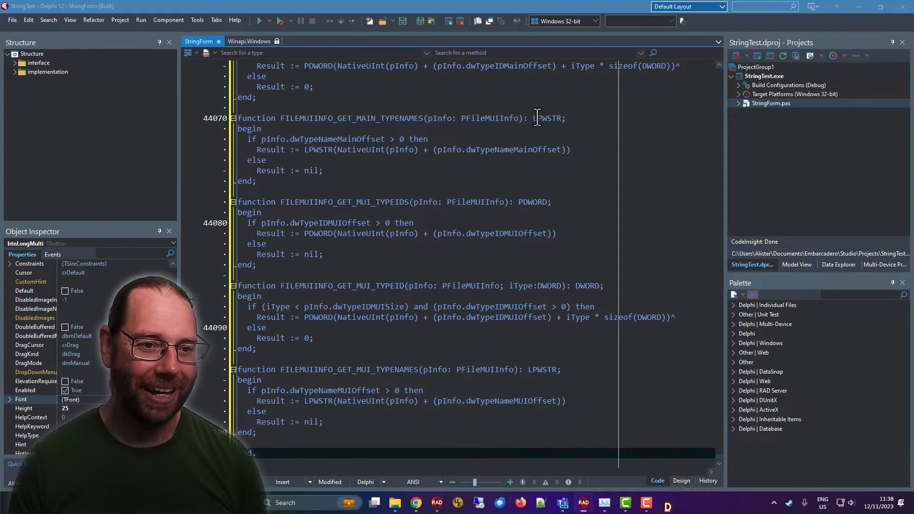
pyautogui.click(356, 264)
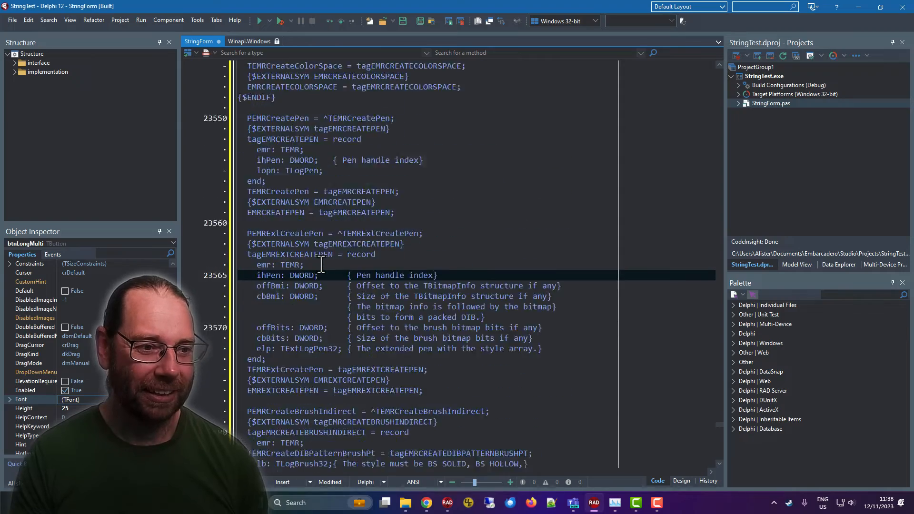
pyautogui.scroll(-3)
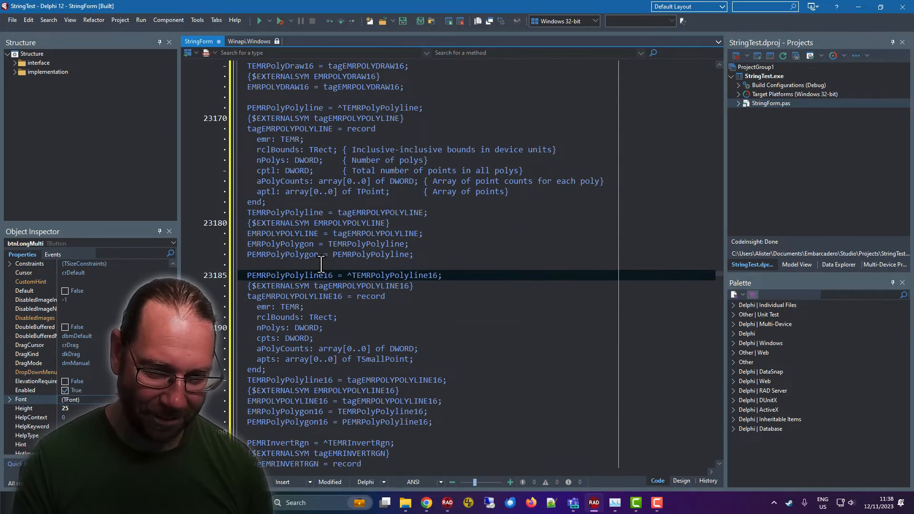
pyautogui.press('ctrl+Home')
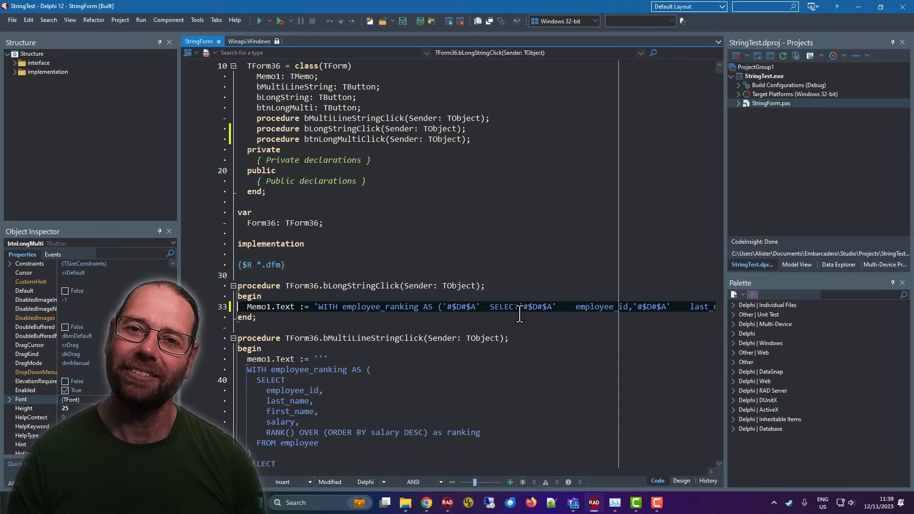
pyautogui.scroll(-3)
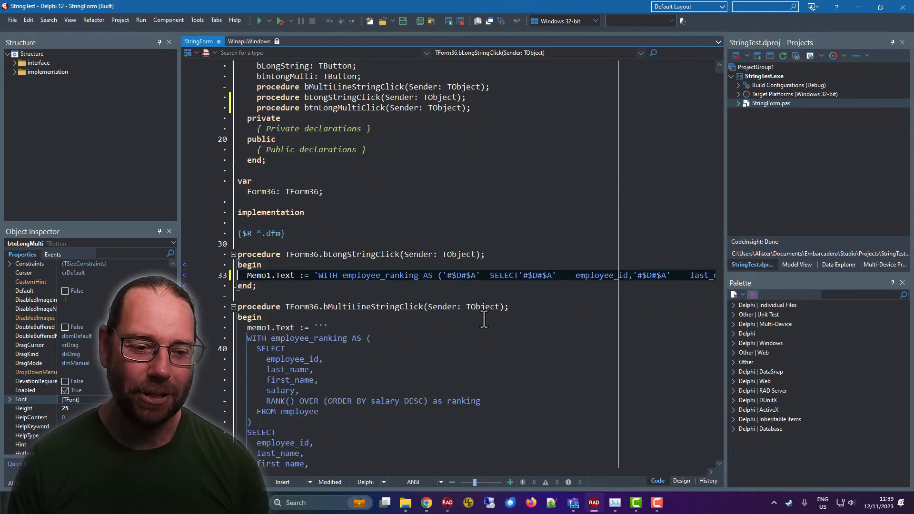